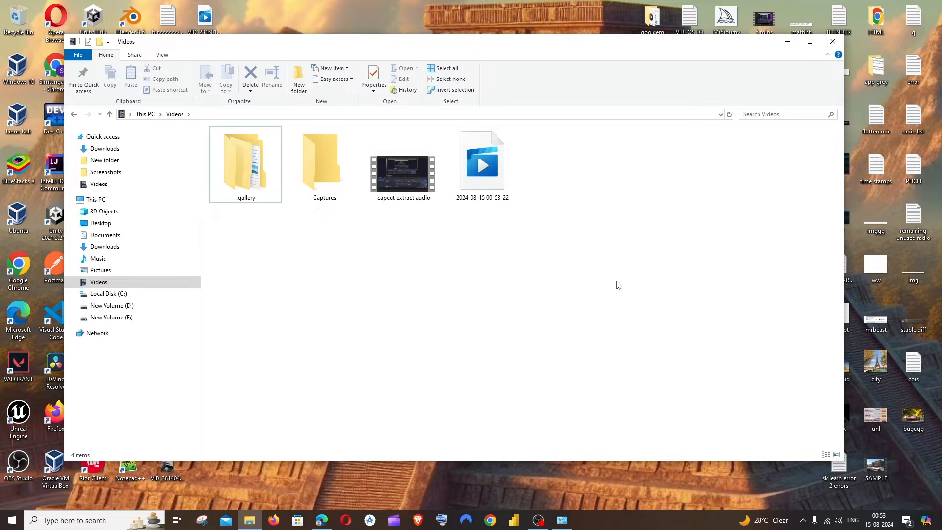
mouse_move(564, 300)
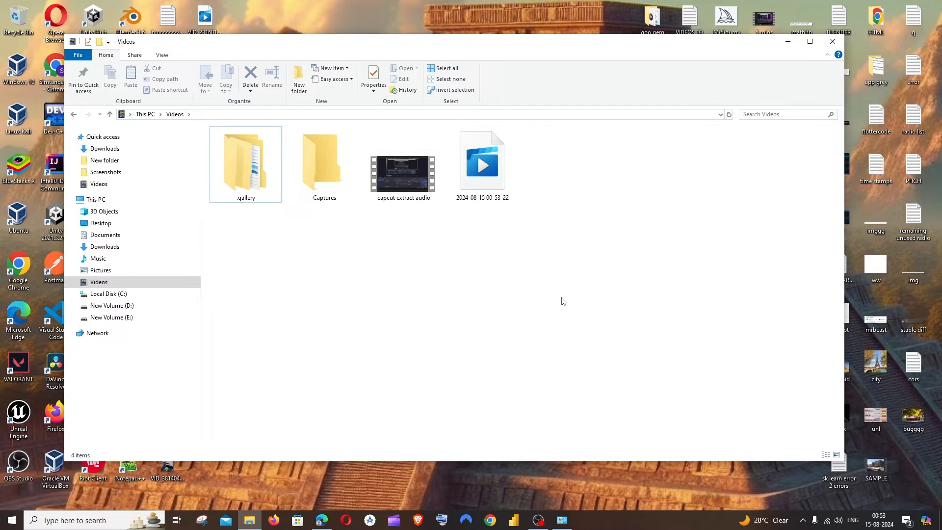
Search Windows for 'default apps' and open the Default apps settings page
click(404, 165)
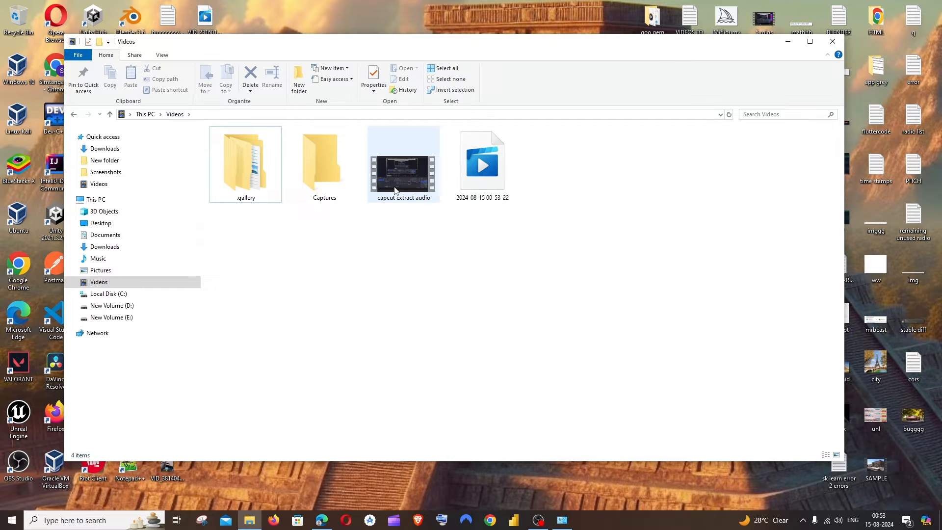
mouse_move(403, 174)
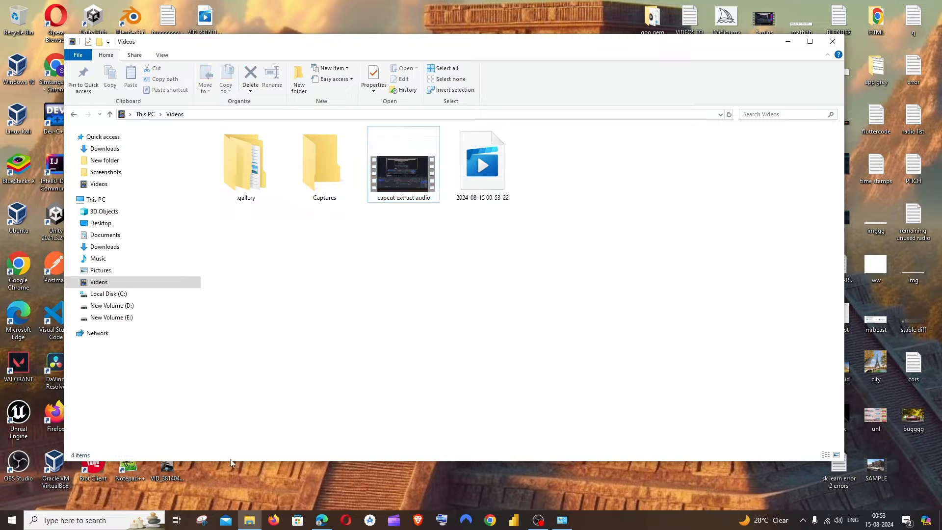
text(default apps)
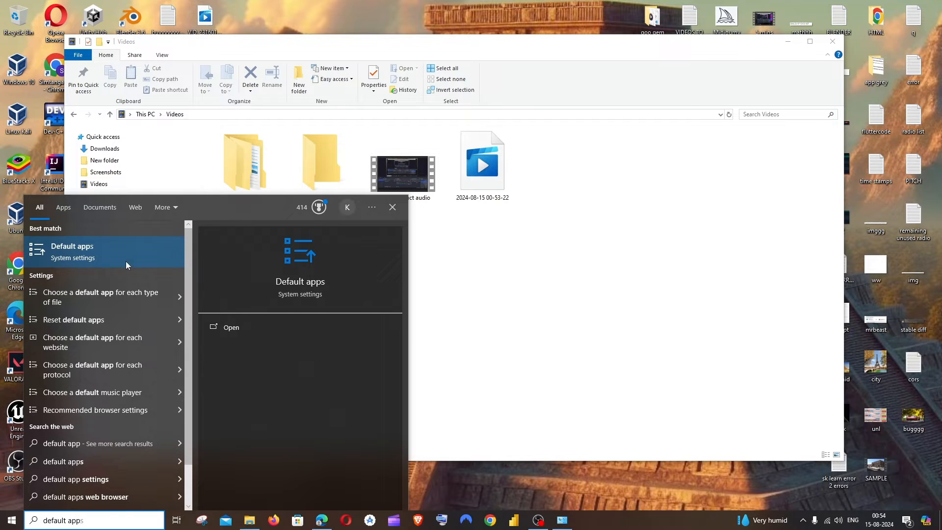
mouse_move(109, 255)
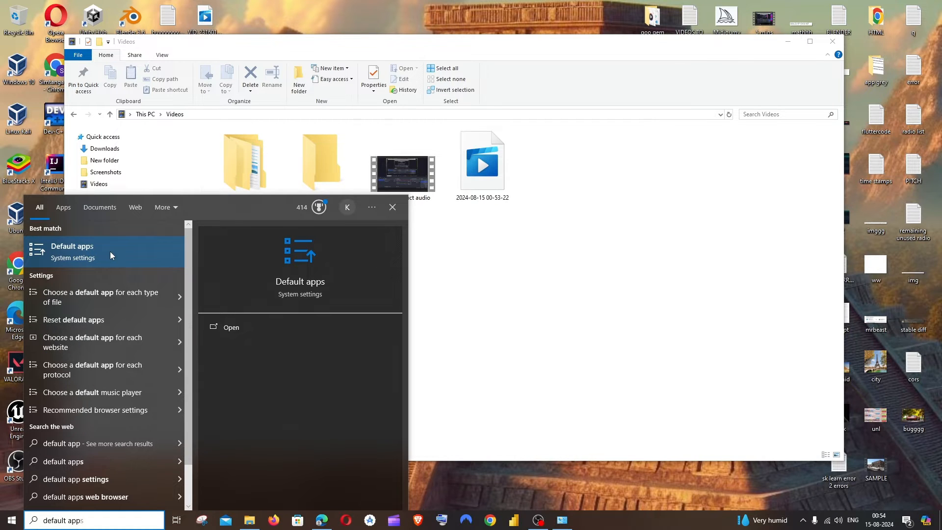
click(72, 245)
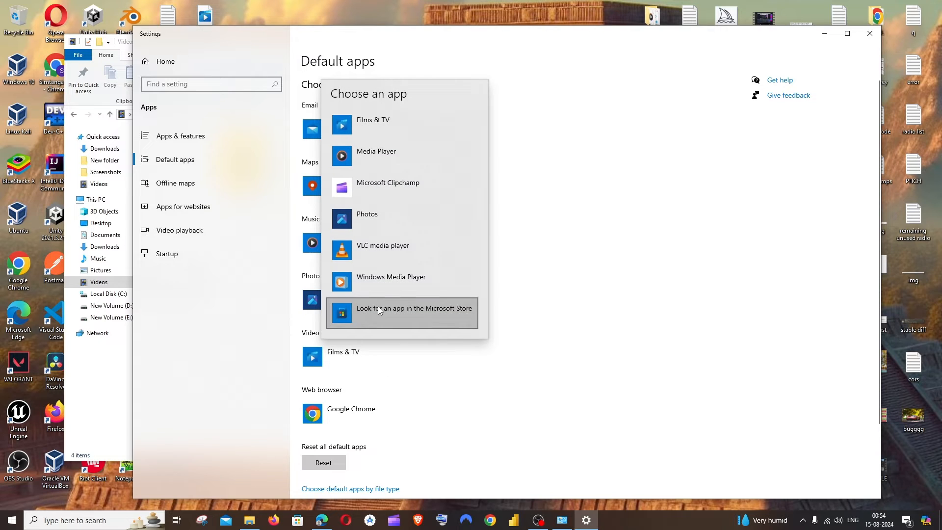
mouse_move(390, 97)
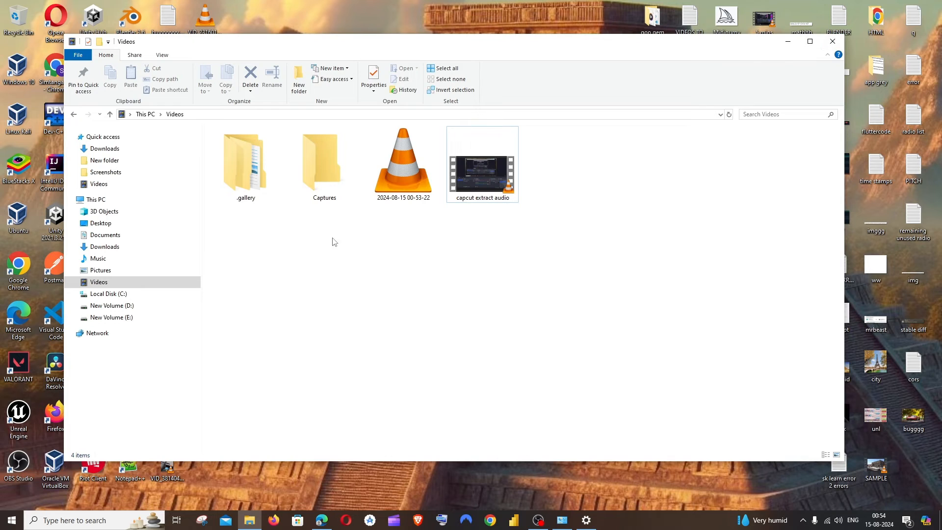
Play 'capcut extract audio' in VLC, then show the Video player app choices in Settings
click(481, 165)
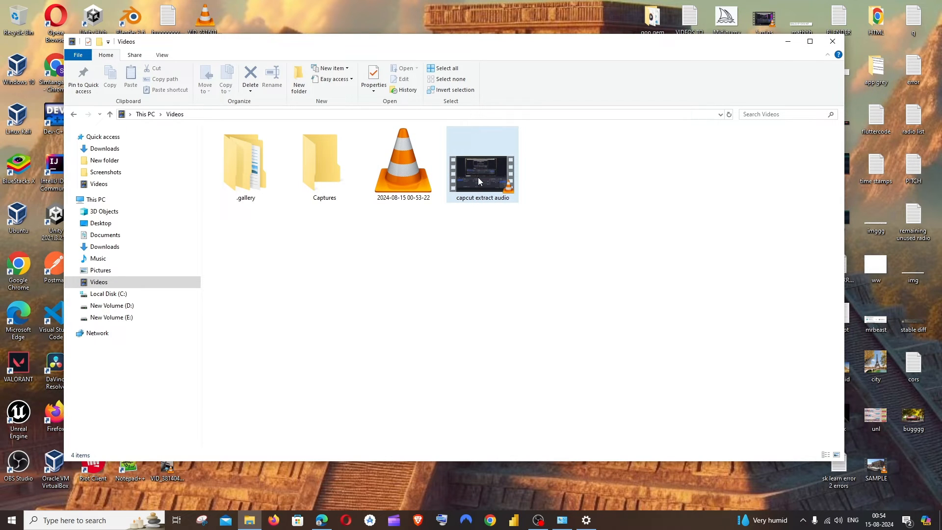
click(482, 163)
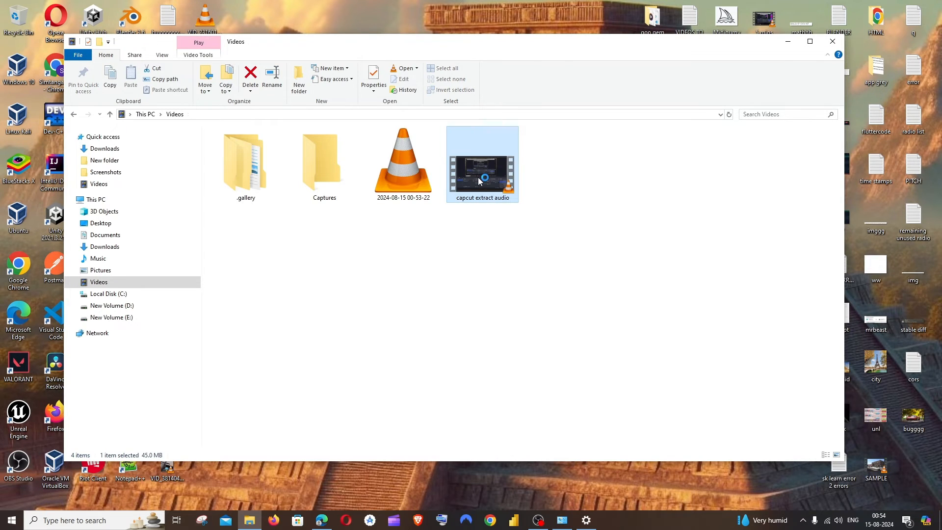
double_click(482, 162)
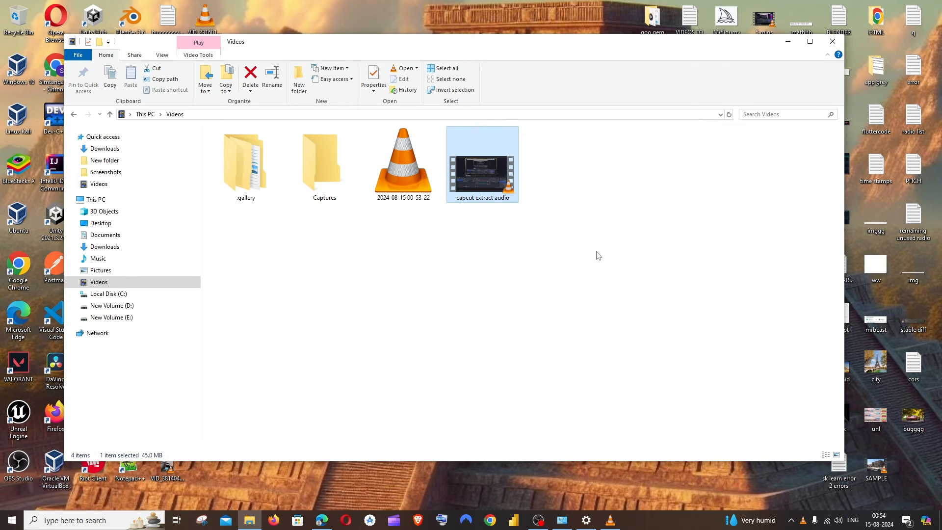
mouse_move(600, 350)
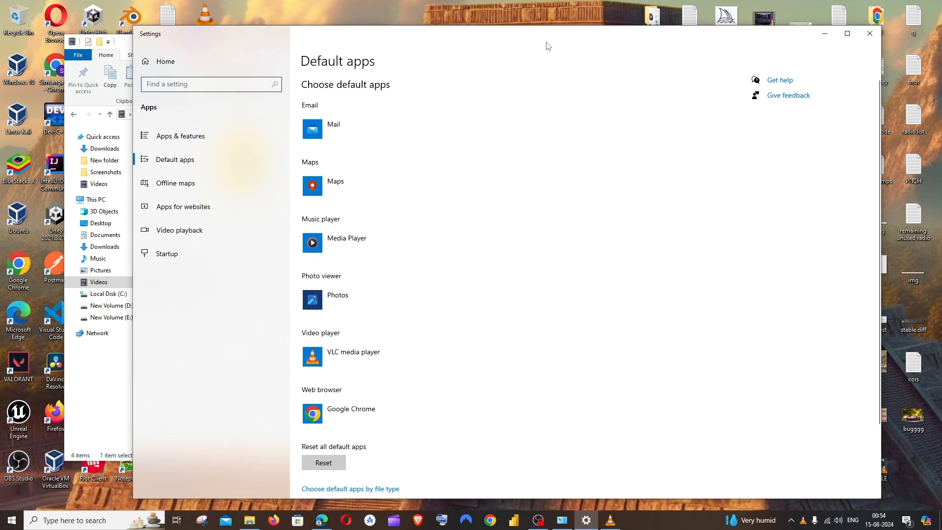
scroll(down, 3)
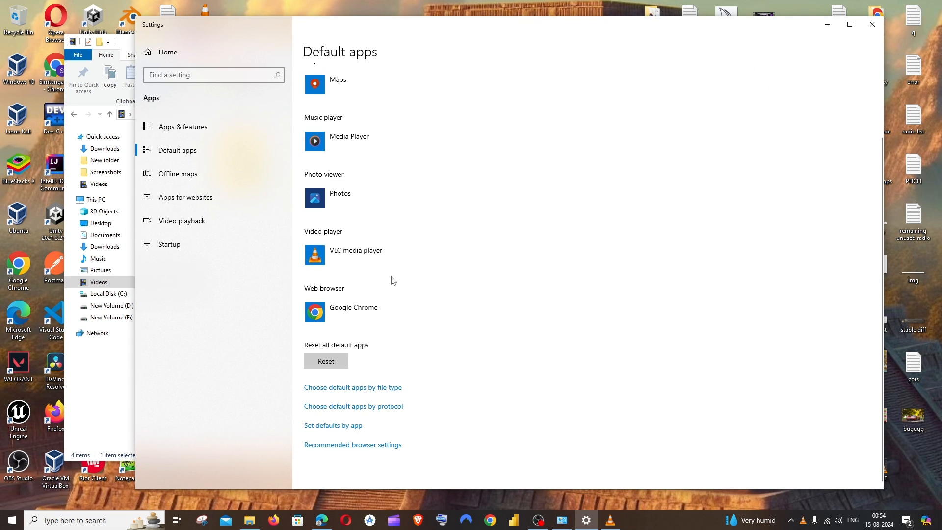
click(356, 254)
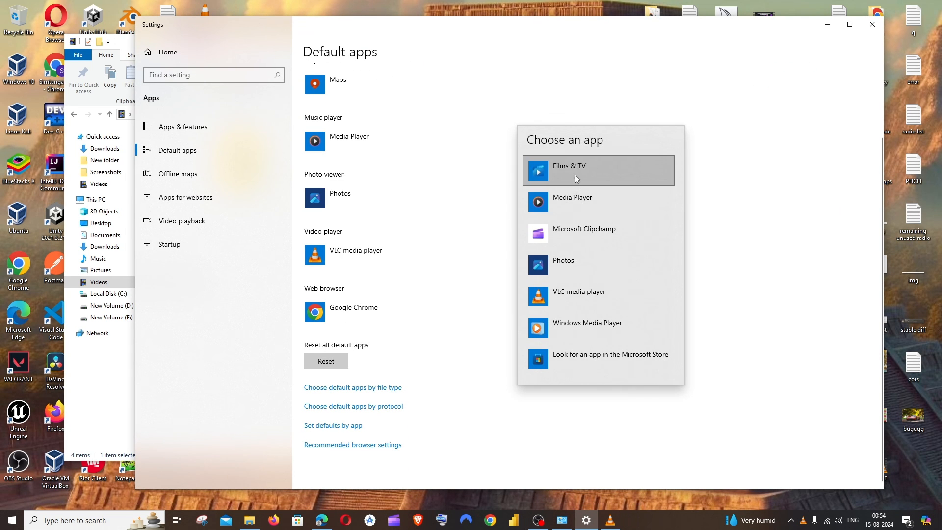